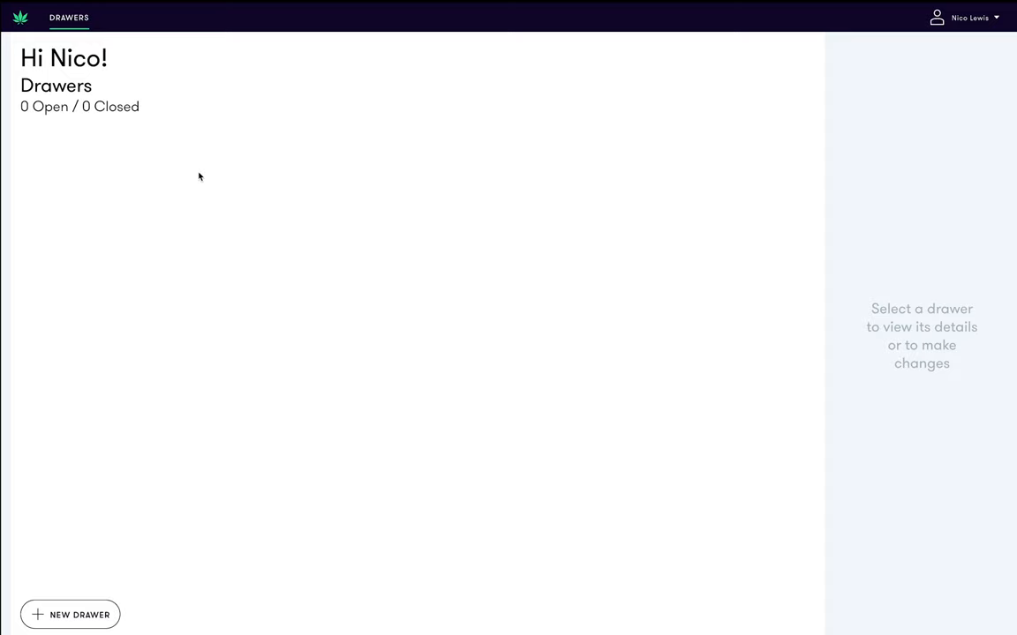
mouse_move(53, 494)
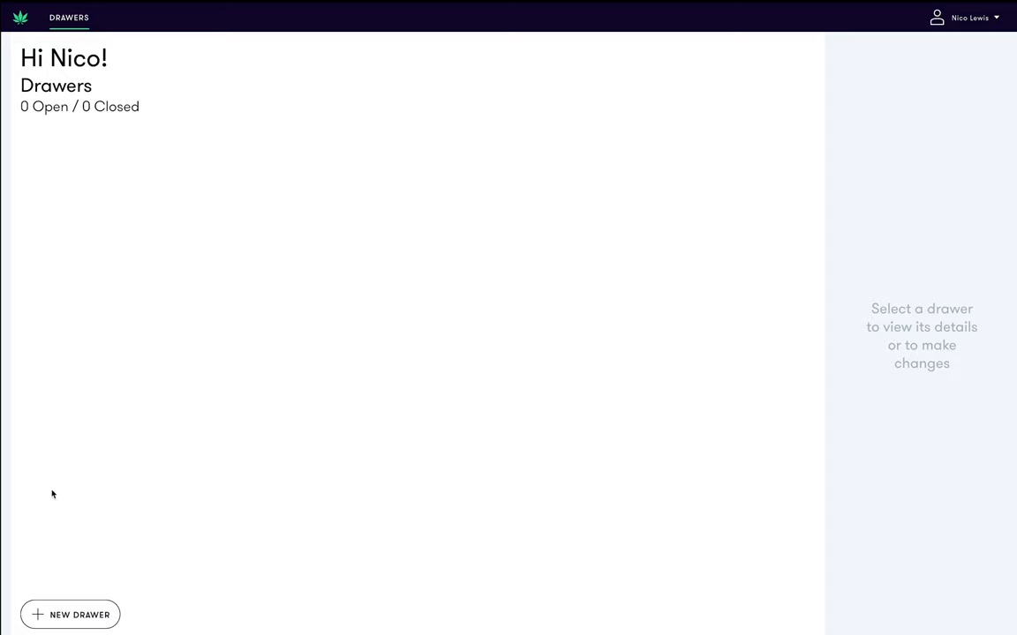
Start a new cash drawer and name it 'Example Drawer'
click(70, 614)
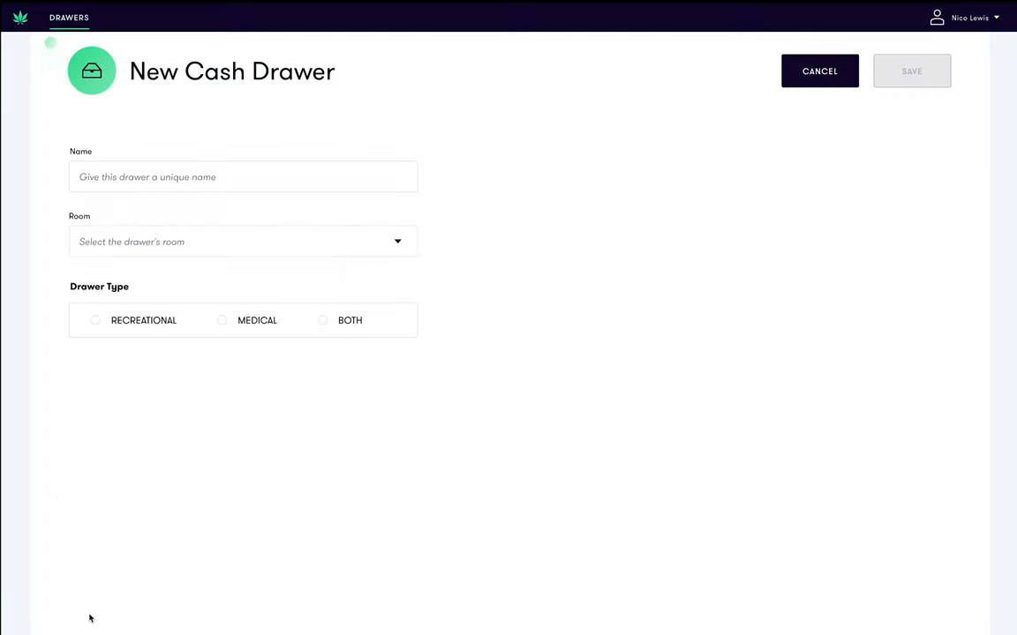
mouse_move(286, 413)
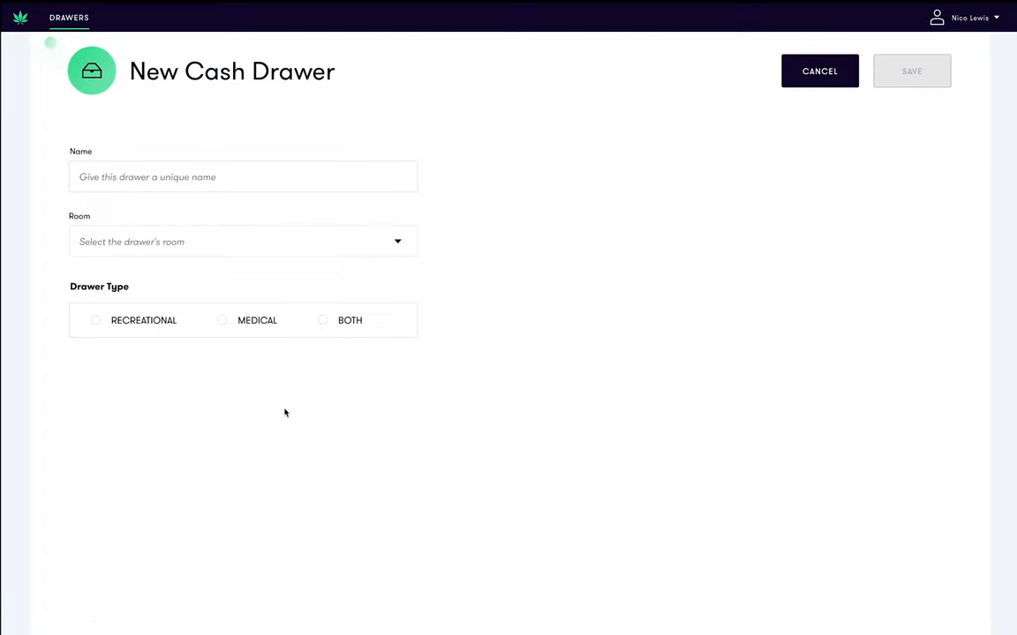
click(243, 176)
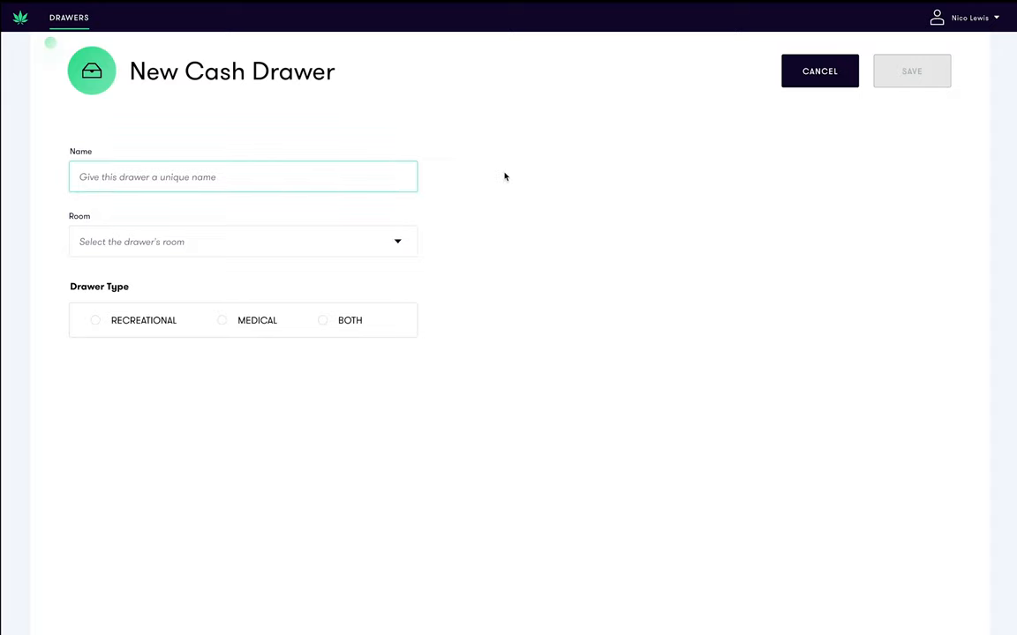
click(244, 176)
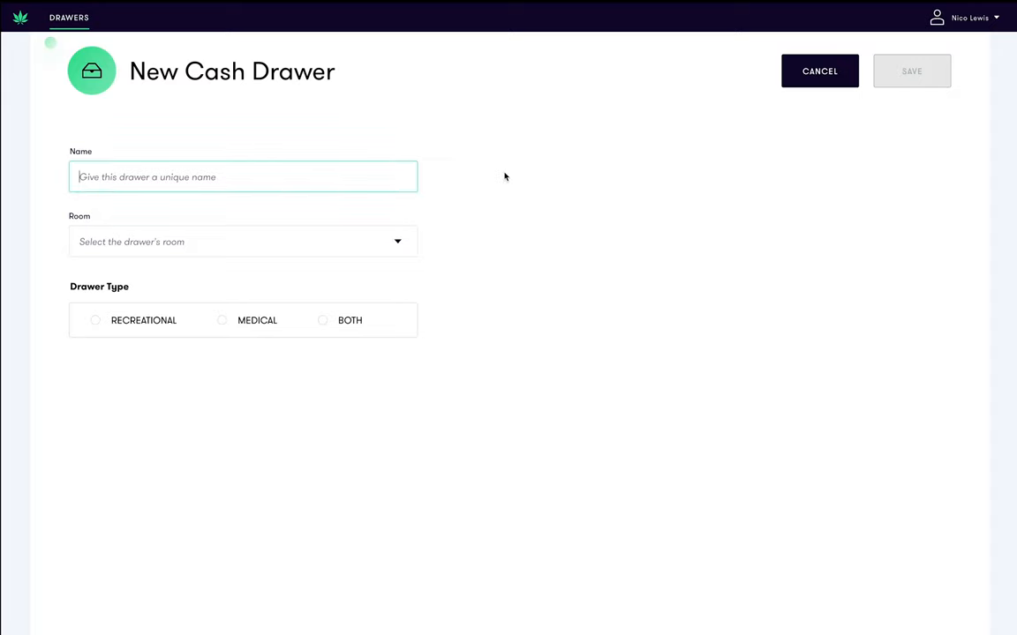
text(Example)
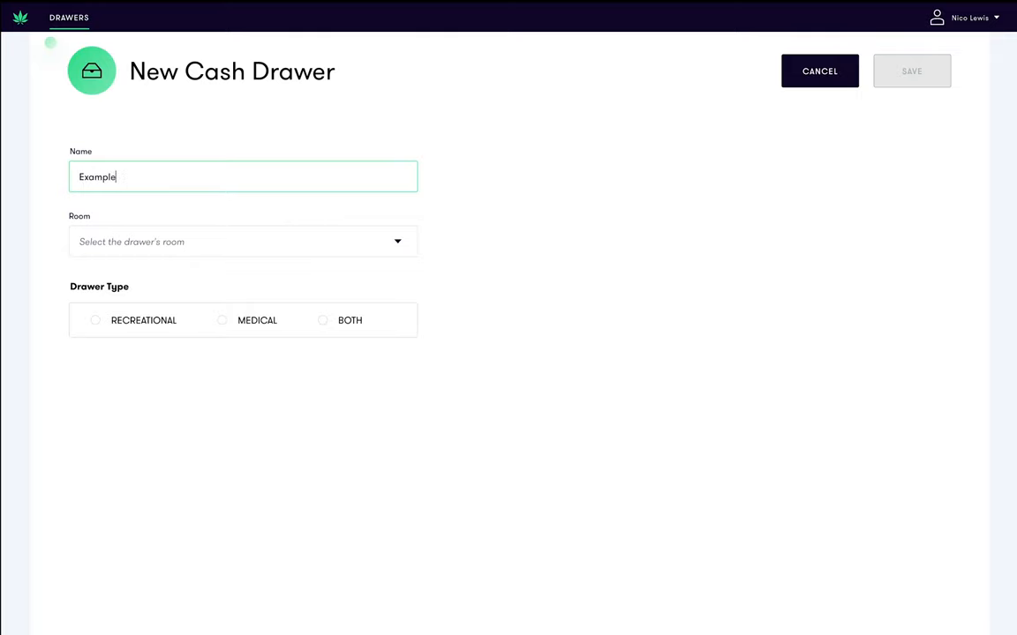
text(Dra)
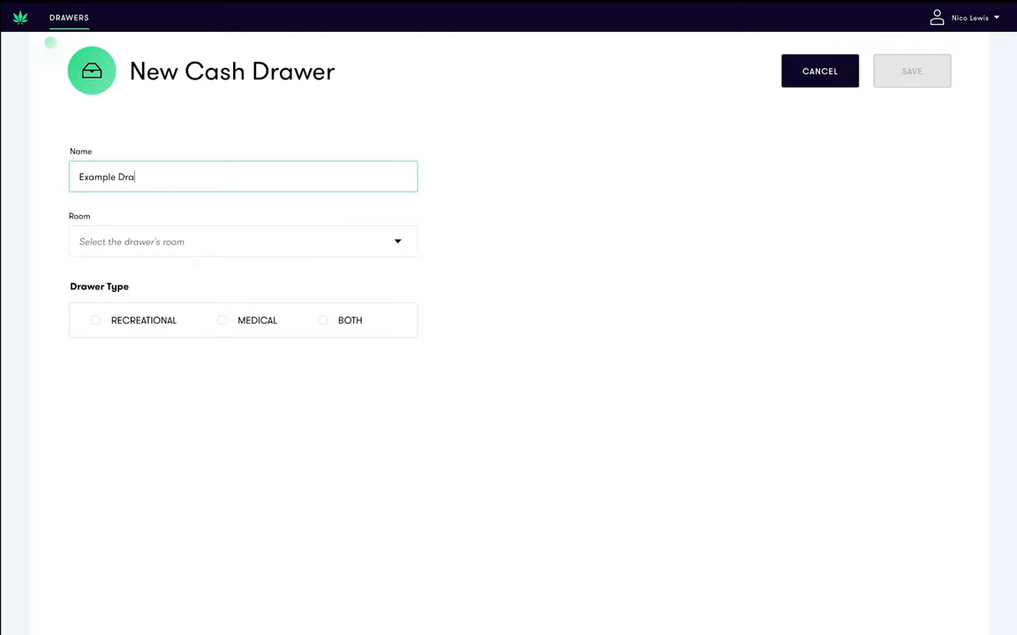
text(wer)
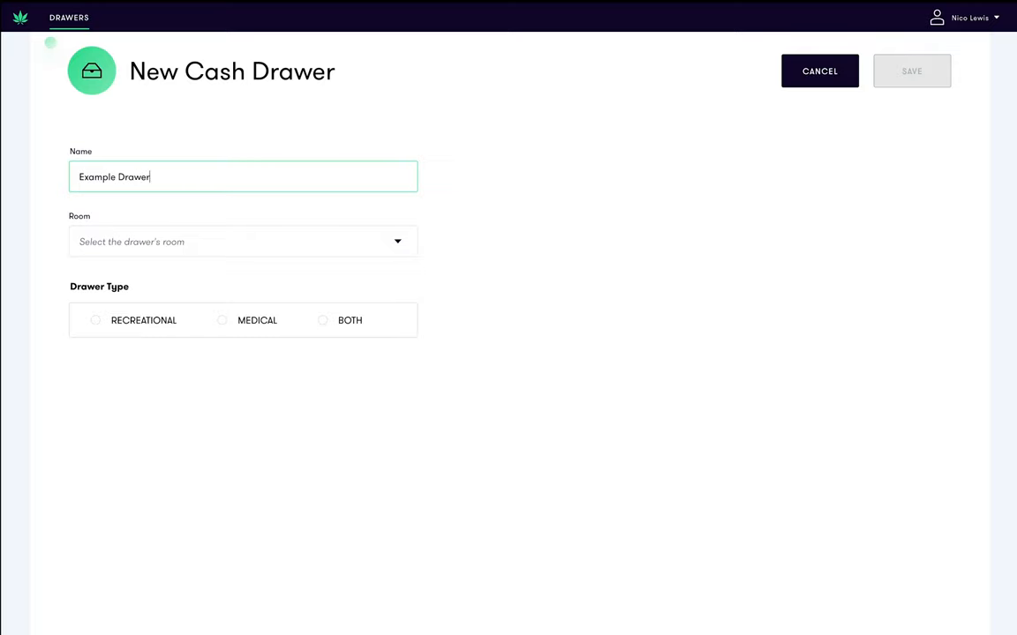
mouse_move(387, 247)
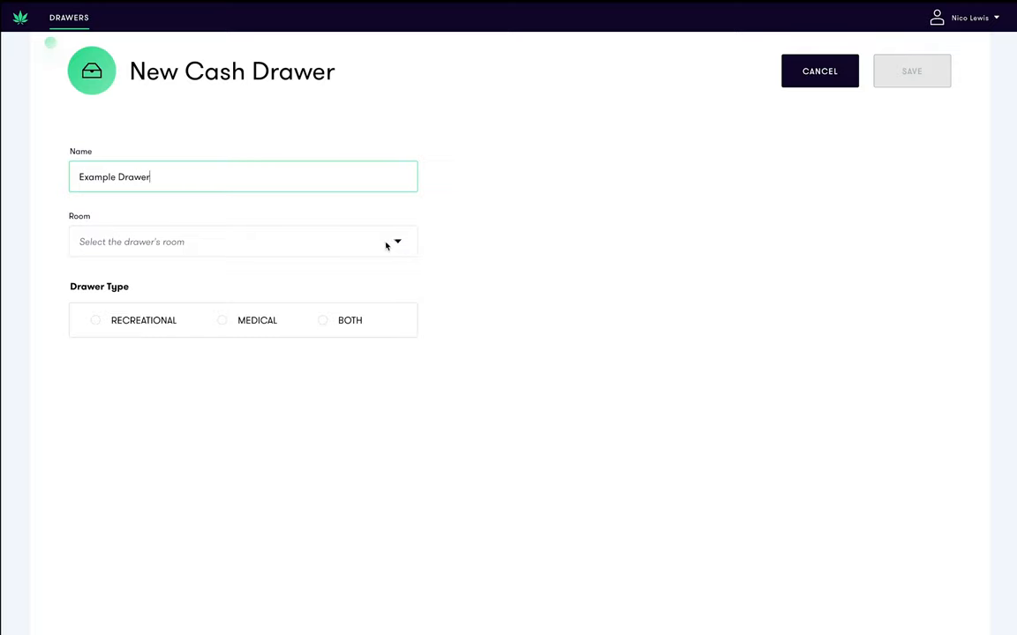
Assign the drawer to REC Sales Floor as a Recreational drawer and save it
click(243, 242)
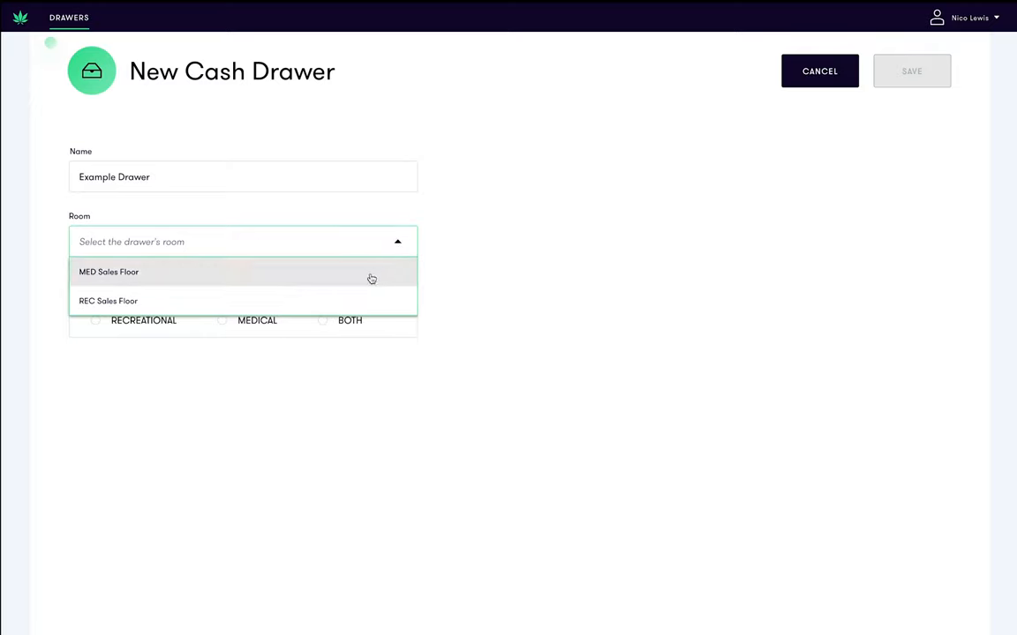
click(107, 300)
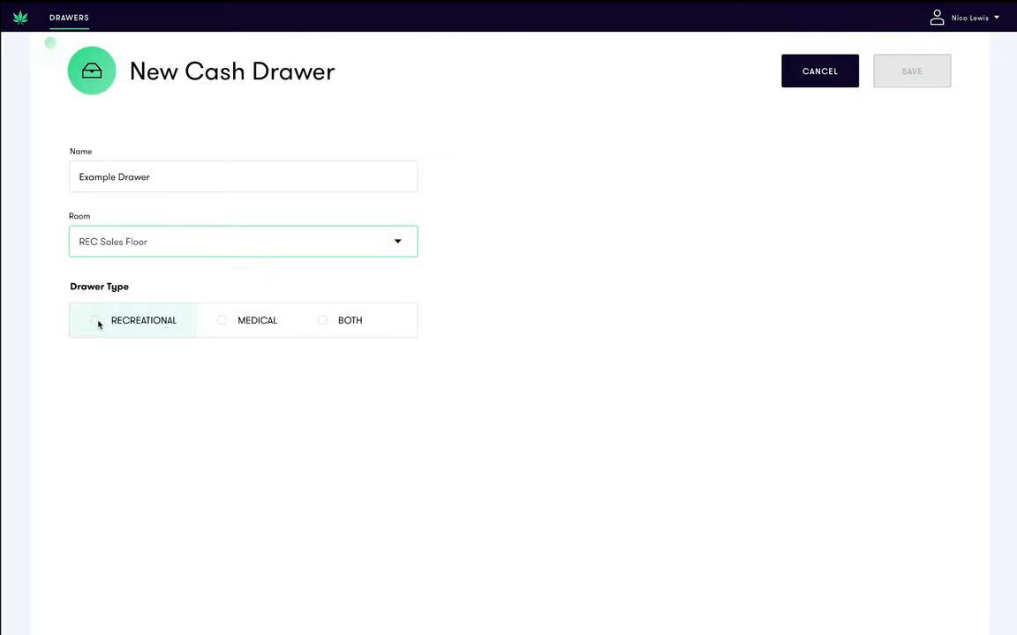
click(95, 322)
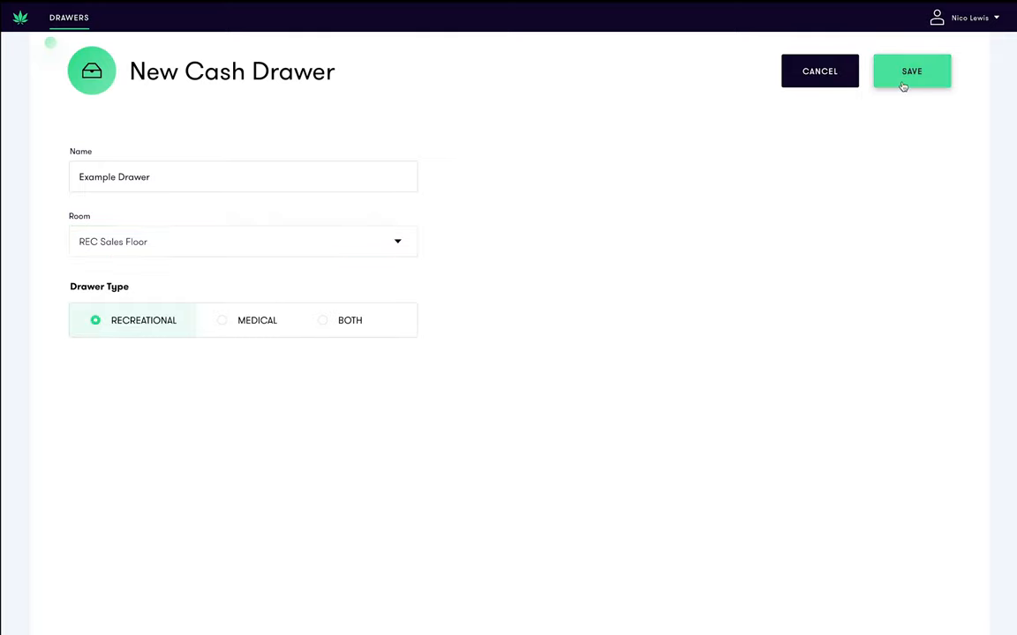
click(911, 71)
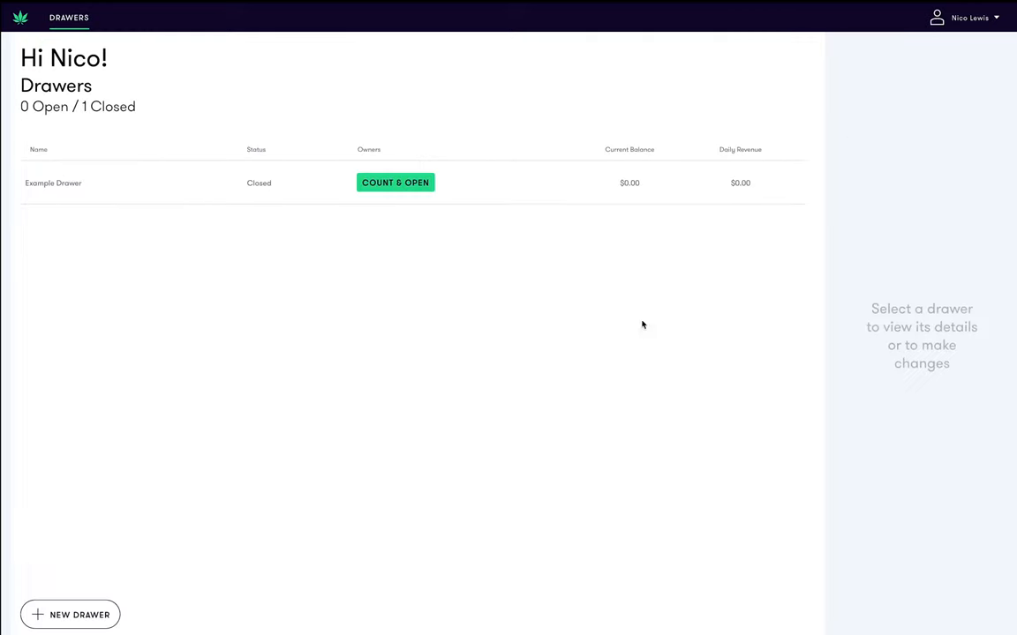
mouse_move(607, 349)
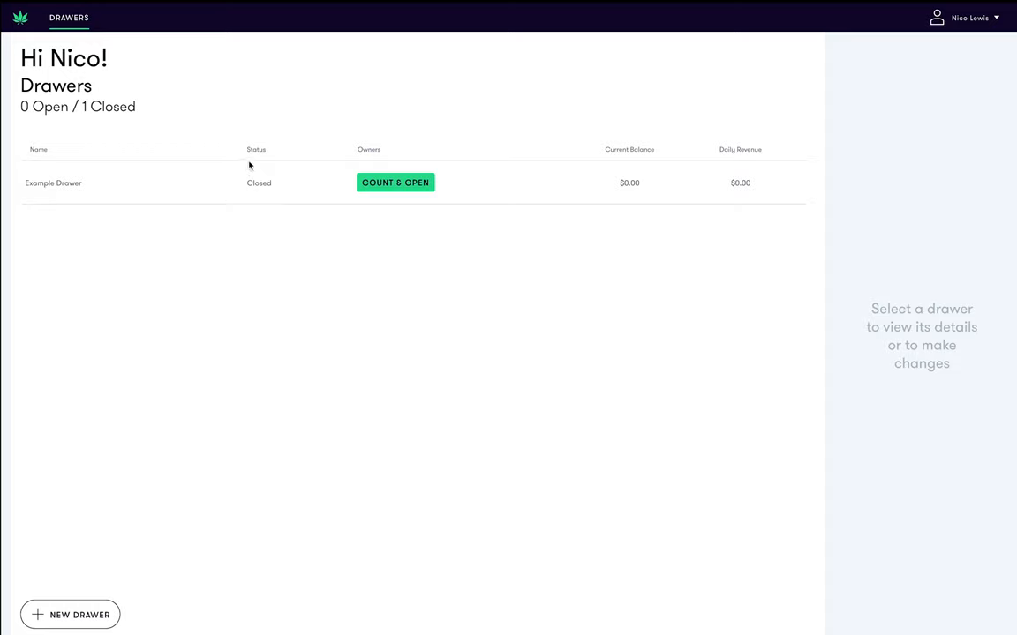
mouse_move(285, 194)
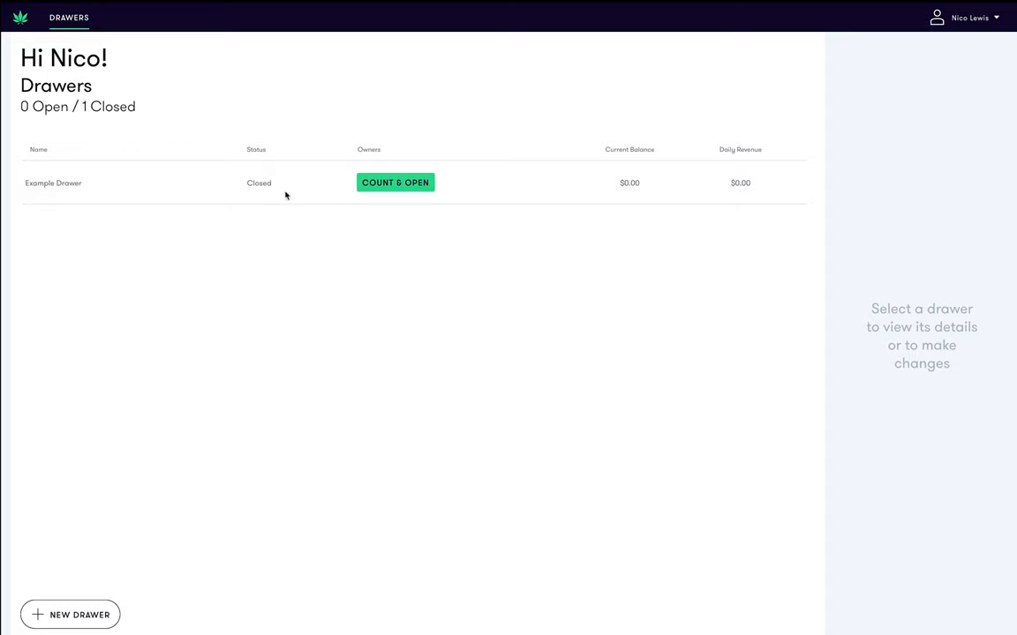
mouse_move(274, 215)
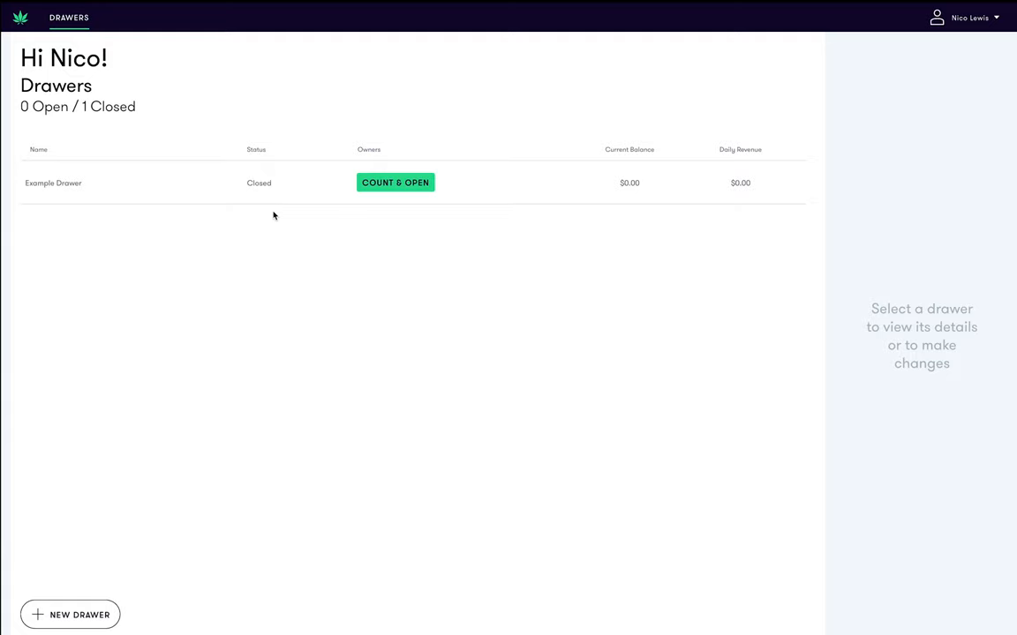
mouse_move(395, 182)
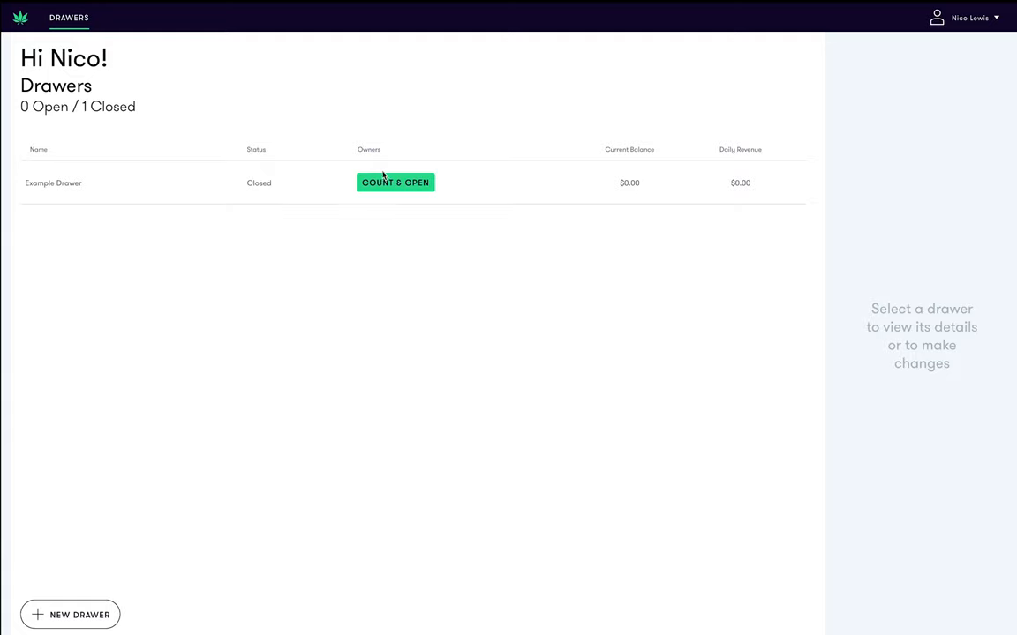
Begin the Count & Open cash count for Example Drawer
click(395, 182)
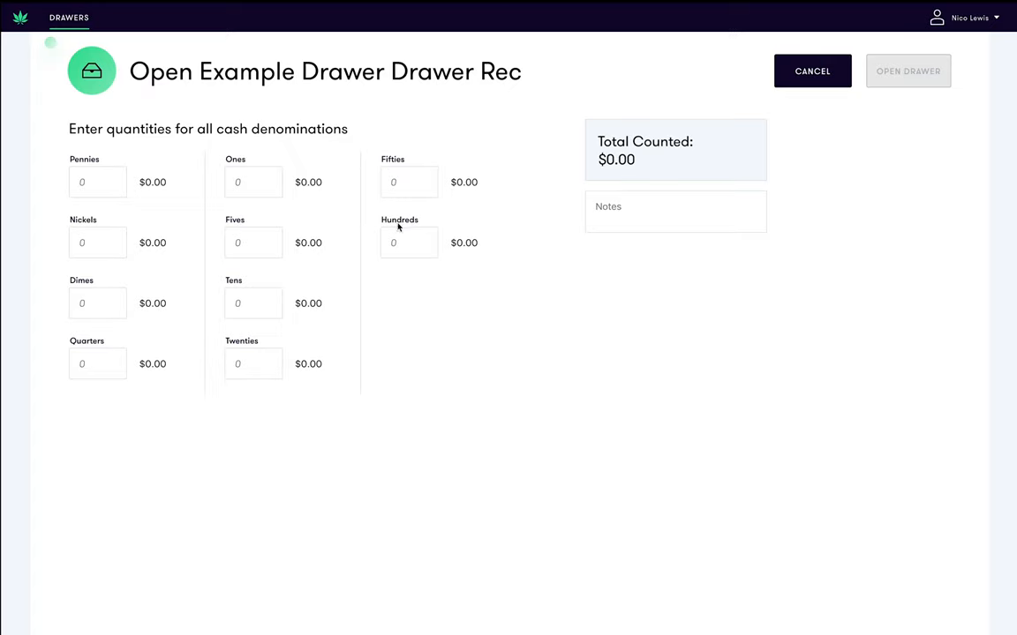
mouse_move(433, 212)
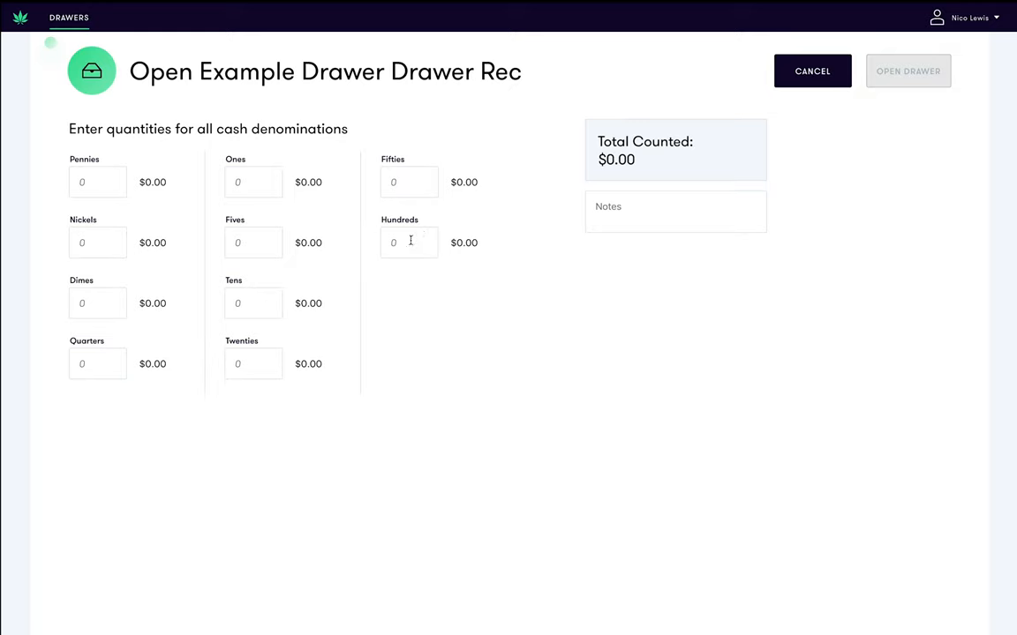
Record 2 hundreds in the opening count for a $200.00 total
text(2)
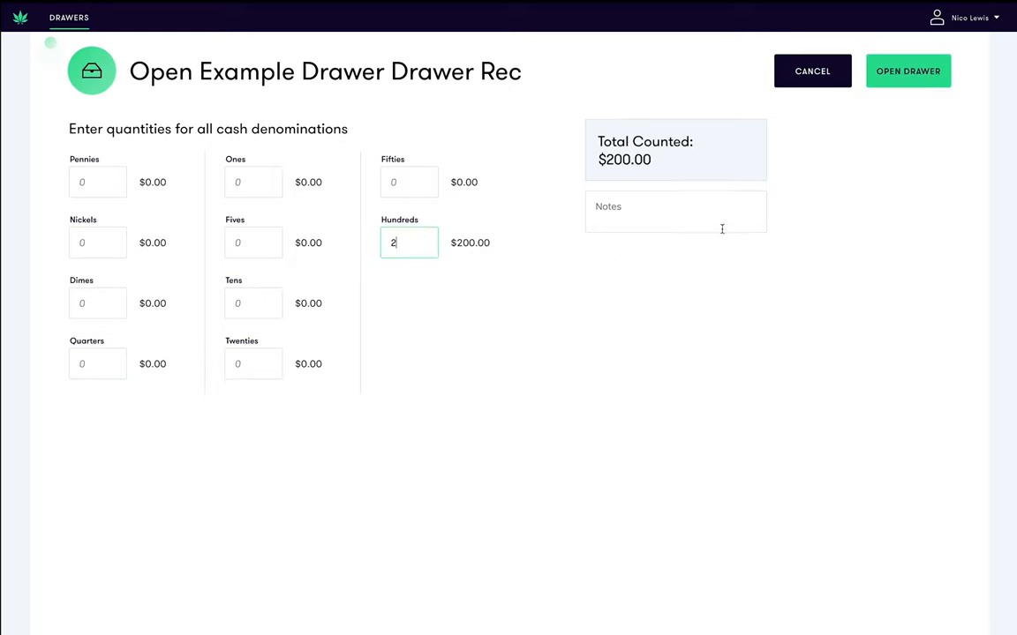
click(674, 212)
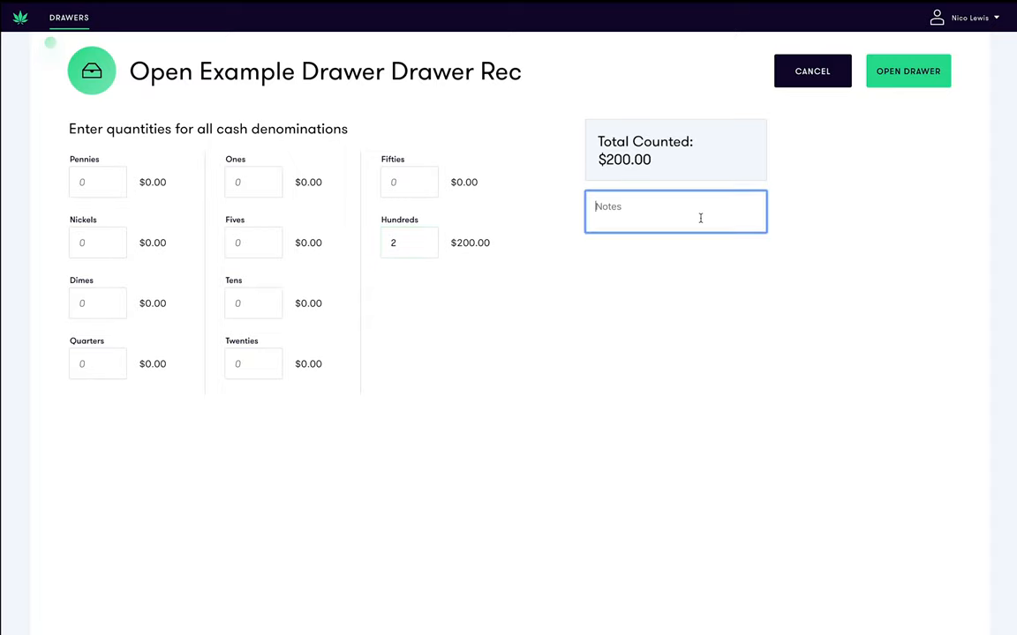
Add the note 'Everything looks good.' and open the drawer with $200.00
text(E)
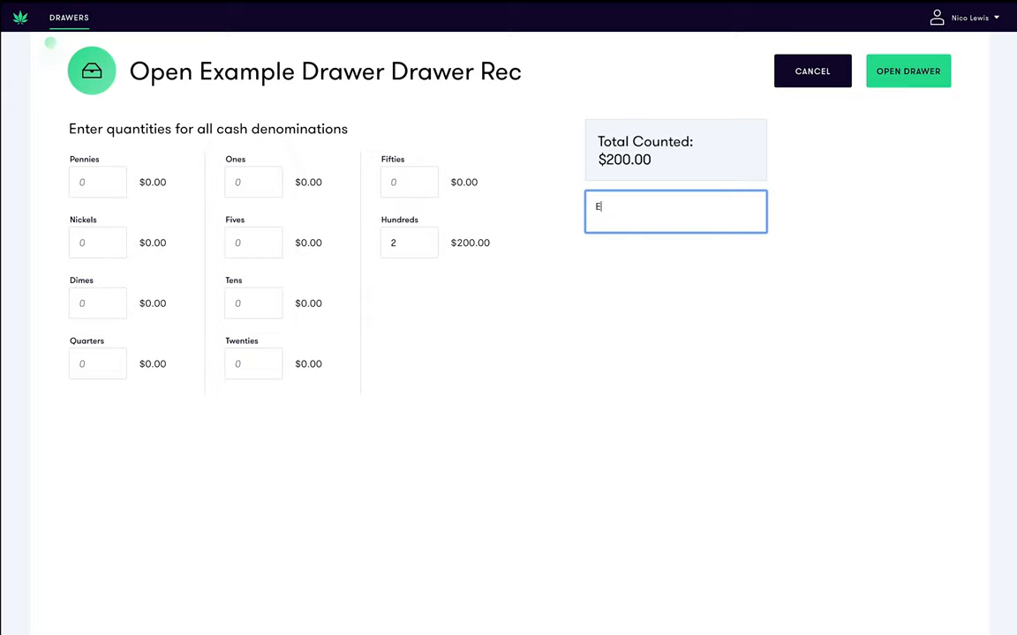
text(verything l)
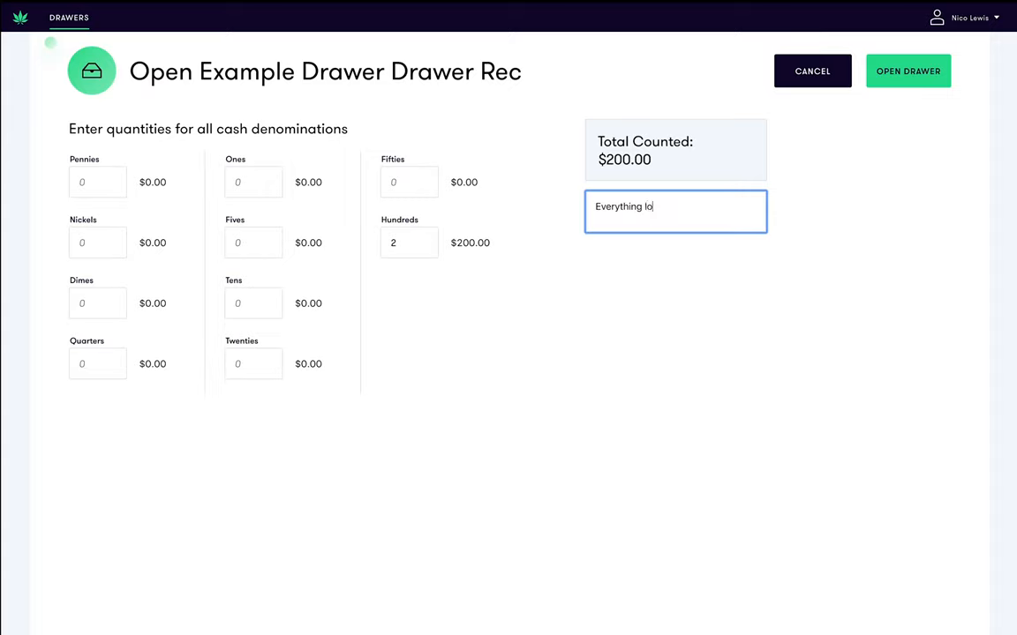
text(oks good.)
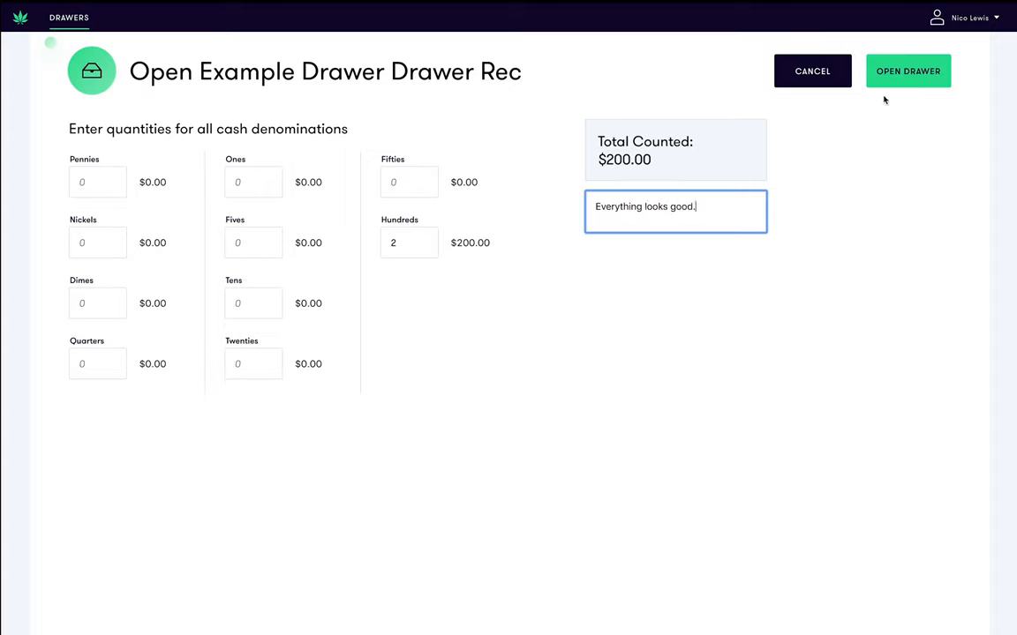
click(907, 71)
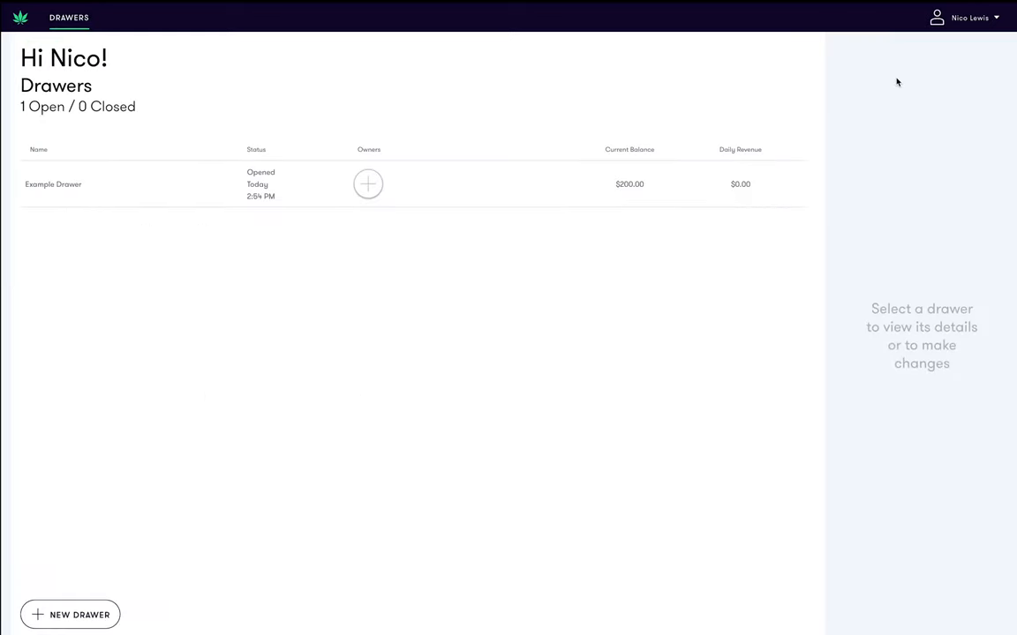
mouse_move(217, 180)
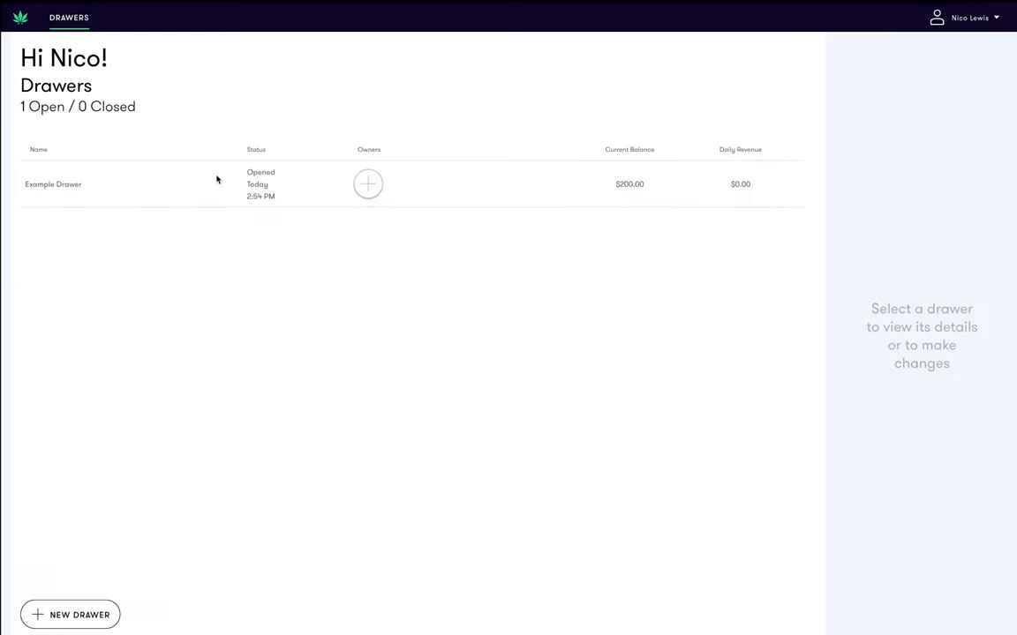
mouse_move(286, 230)
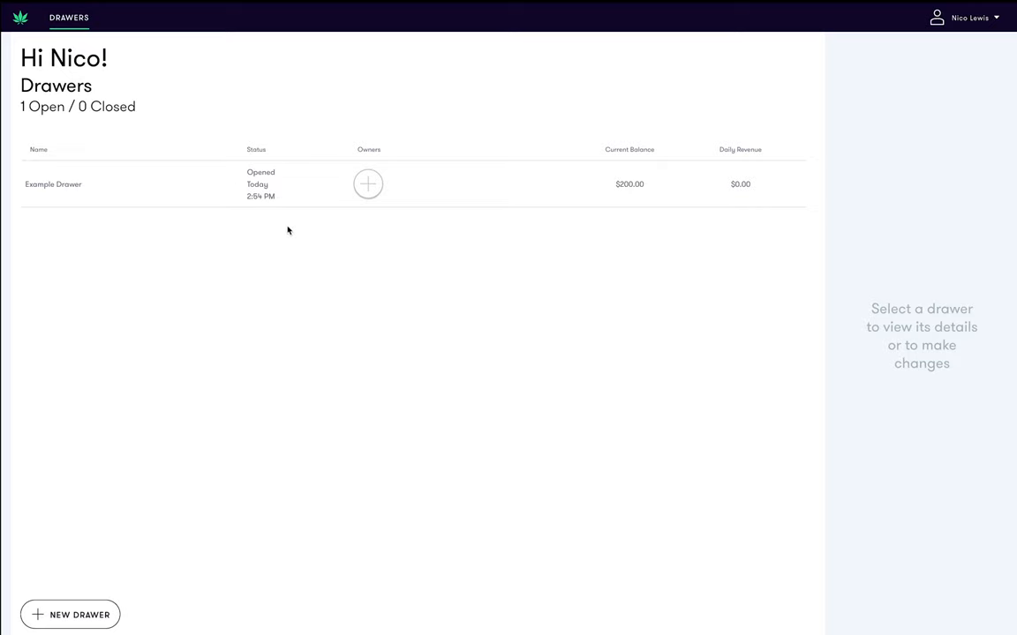
mouse_move(300, 279)
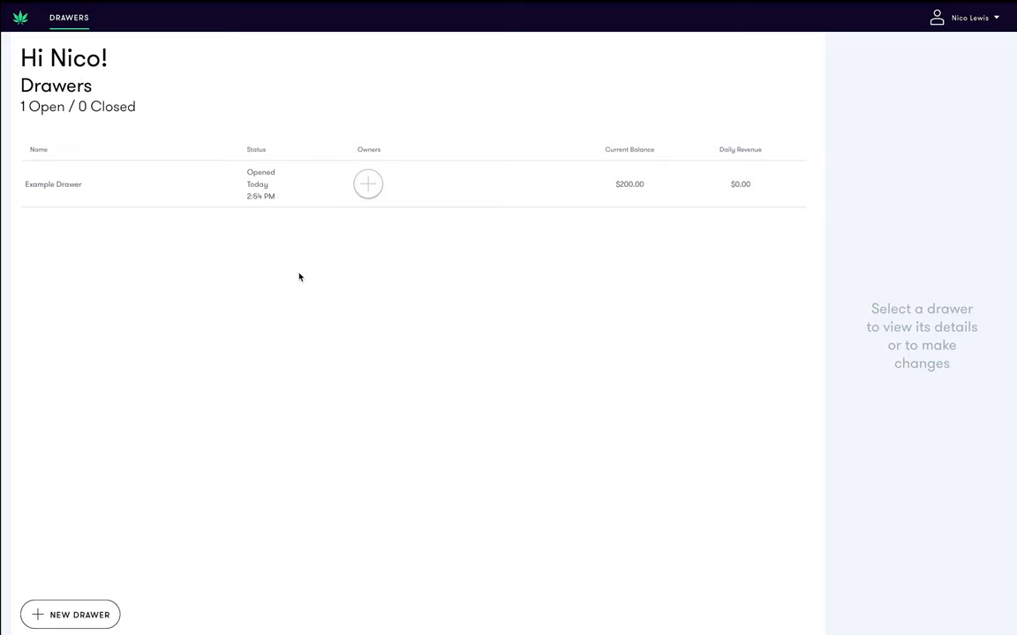